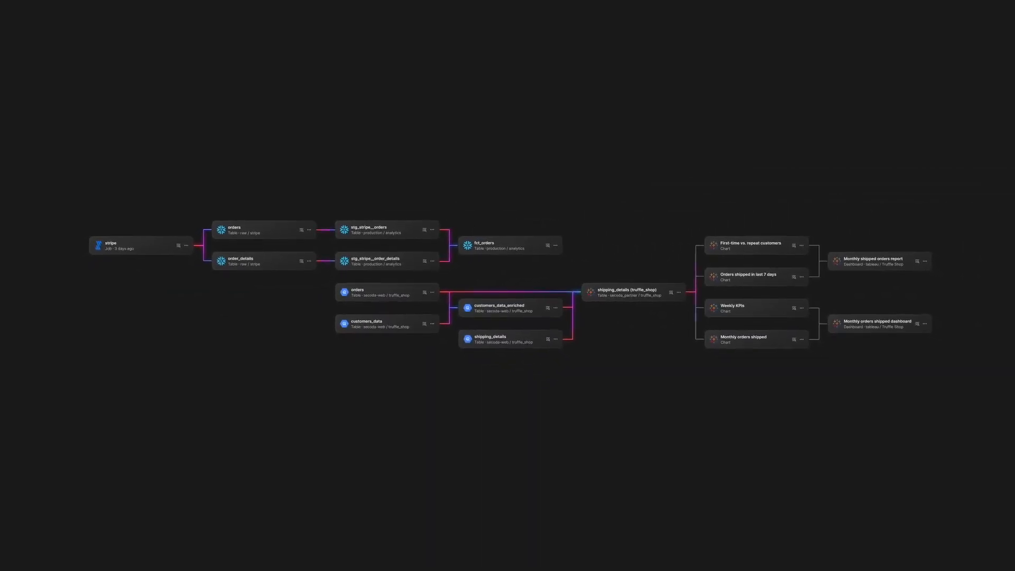
# Switch from the order and shipping lineage graph to a new AI Assistant chat.
pyautogui.click(25, 193)
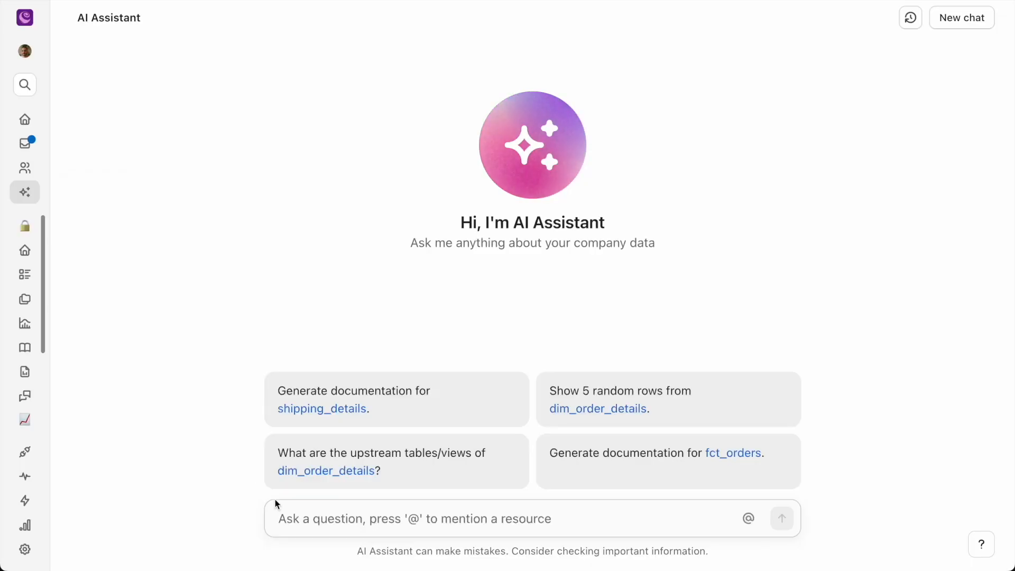
# Ask the assistant 'What was our revenue over the last 6 quarters?'.
pyautogui.write('What was our revenue over the last 6')
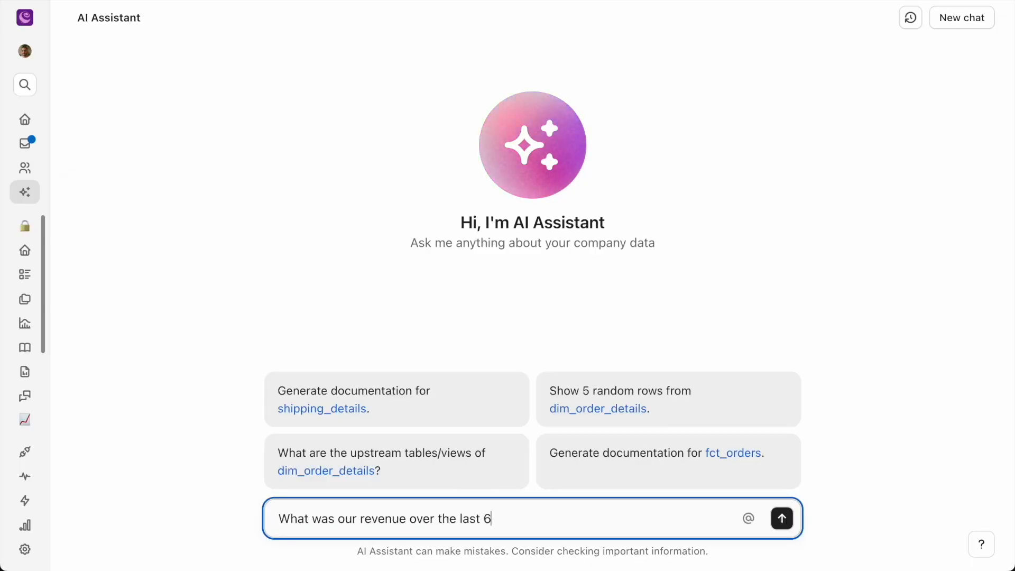
pyautogui.click(781, 518)
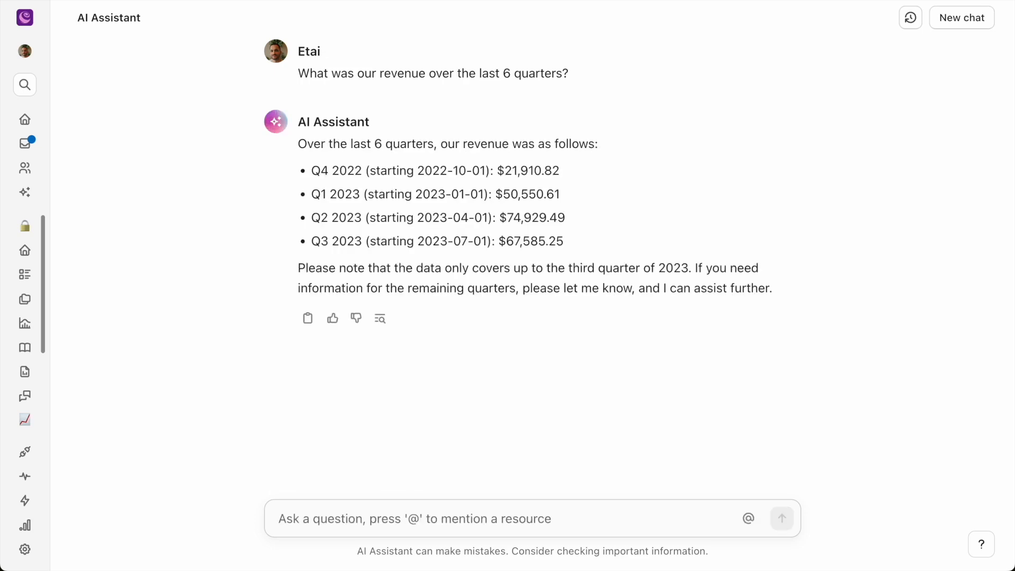
# Inspect the revenue-by-quarter SQL step behind the answer, then close its details.
pyautogui.click(380, 317)
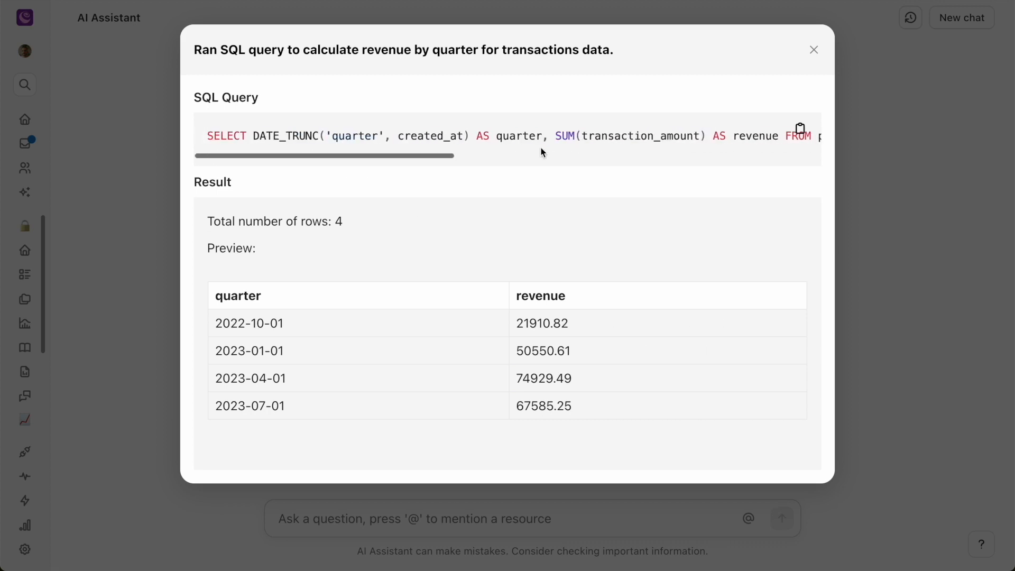
pyautogui.click(813, 50)
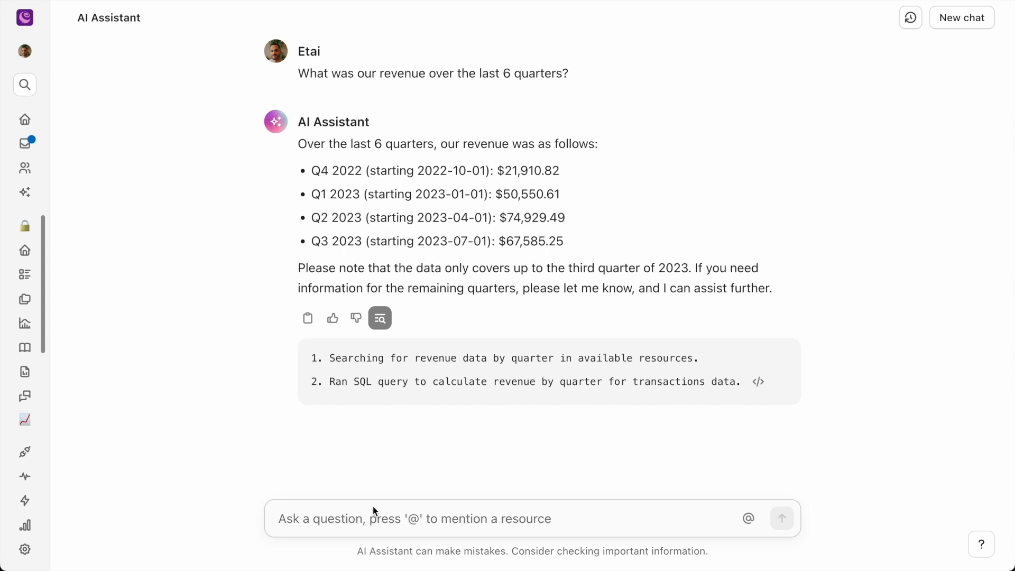
# Ask how revenue changed between the last two quarters and review the 9.80% decrease answer.
pyautogui.write('What was or')
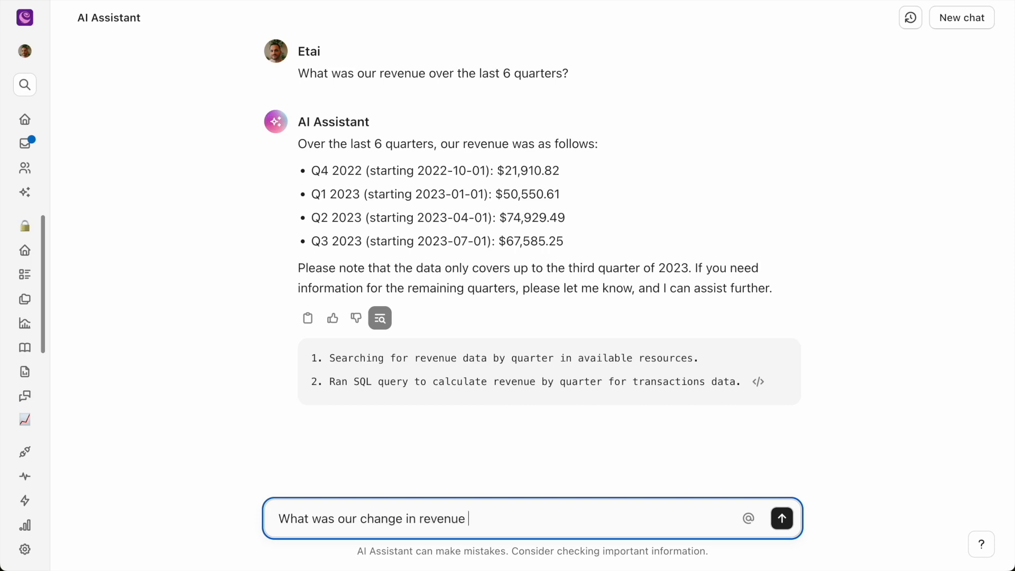
pyautogui.write('between the last two quar')
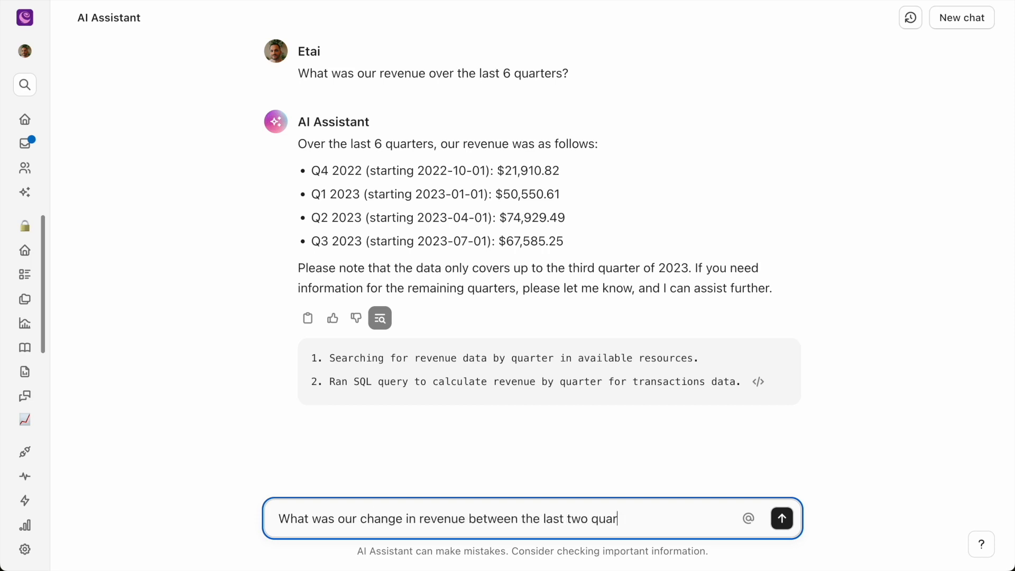
pyautogui.click(781, 517)
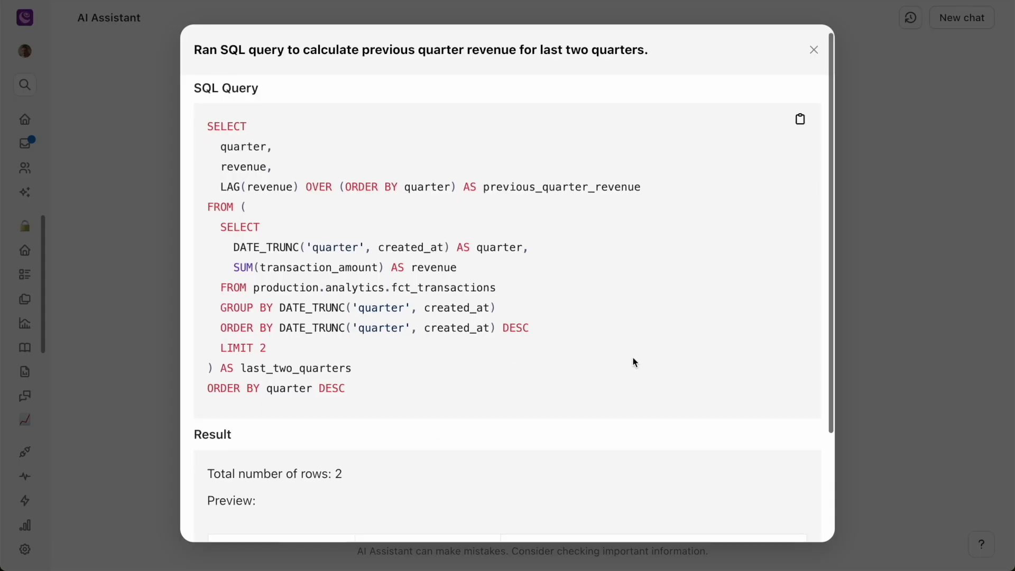
pyautogui.scroll(-3)
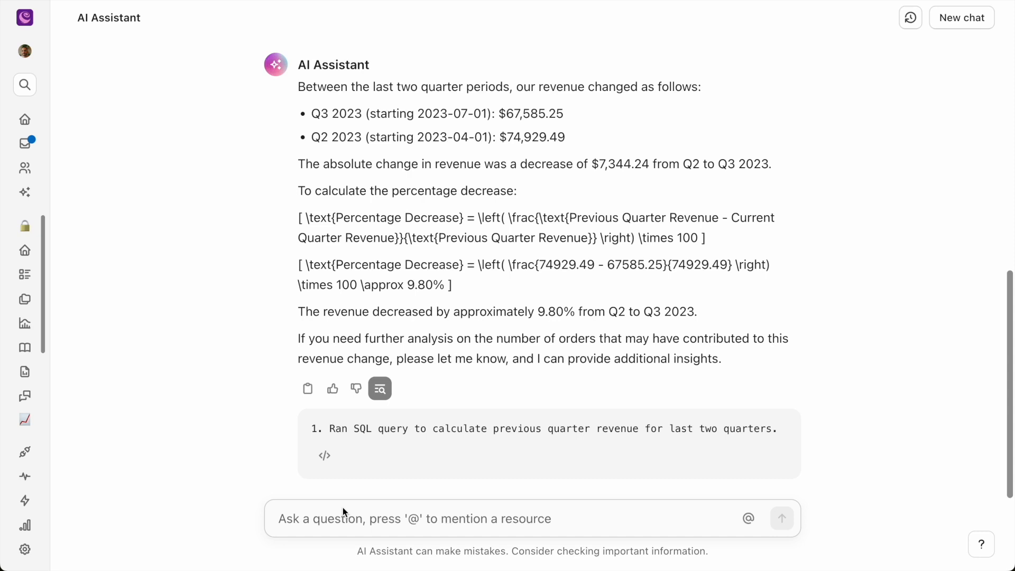
# Ask what caused the revenue decrease over the last two periods and review the 116-fewer-orders answer.
pyautogui.write('What cause the decrease in revenue')
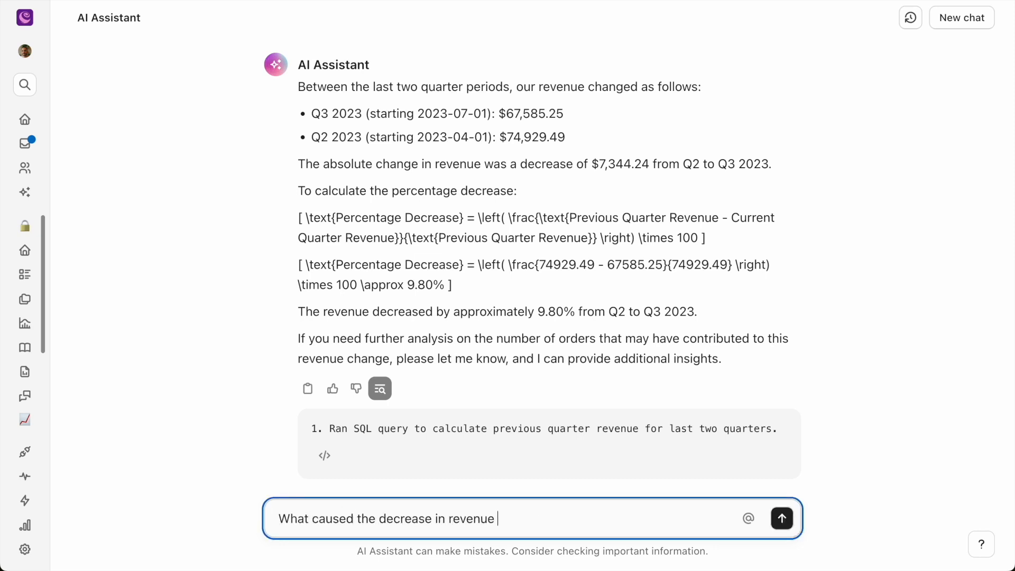
pyautogui.write('over the last two periods?')
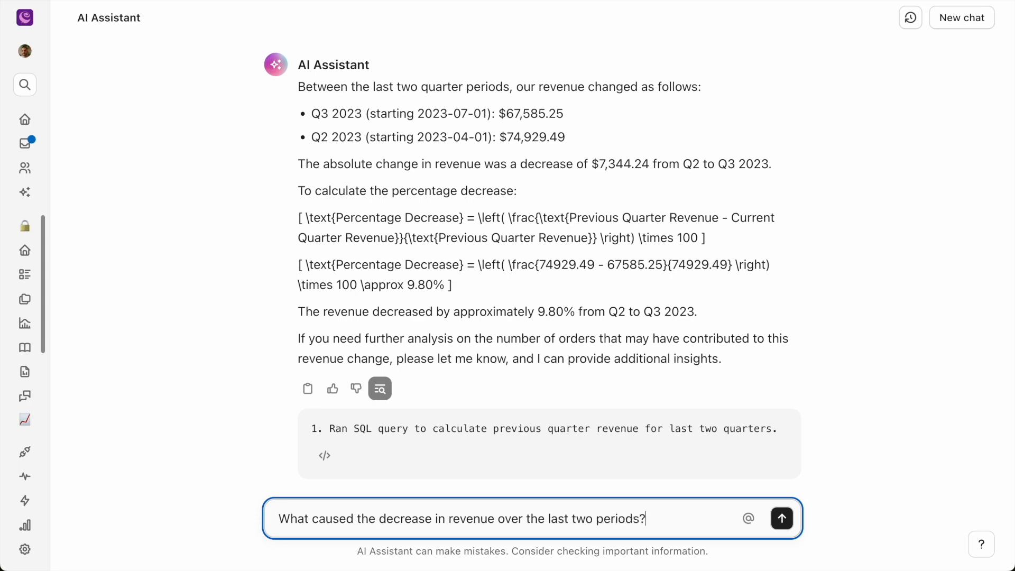
pyautogui.click(781, 518)
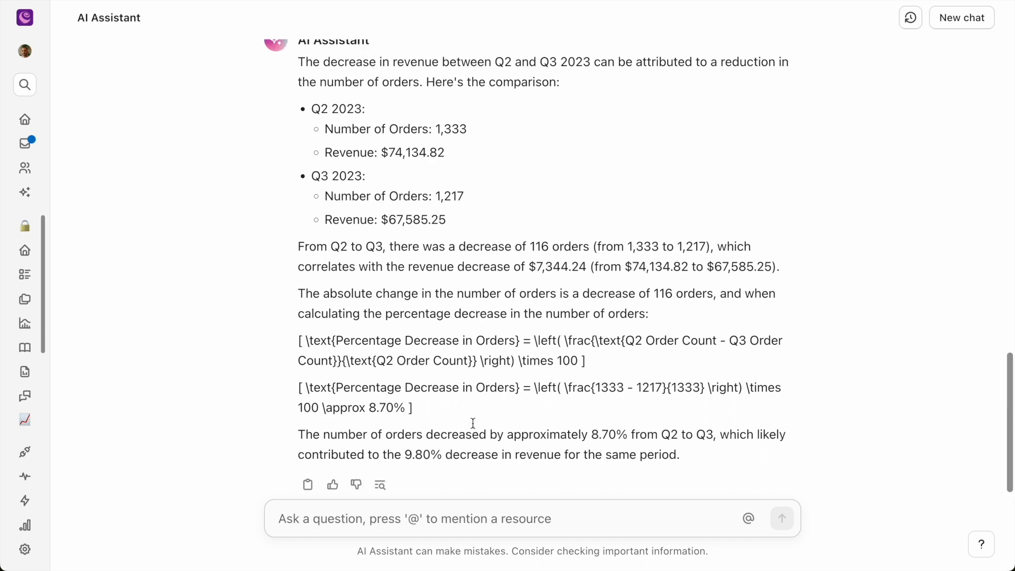
pyautogui.scroll(-3)
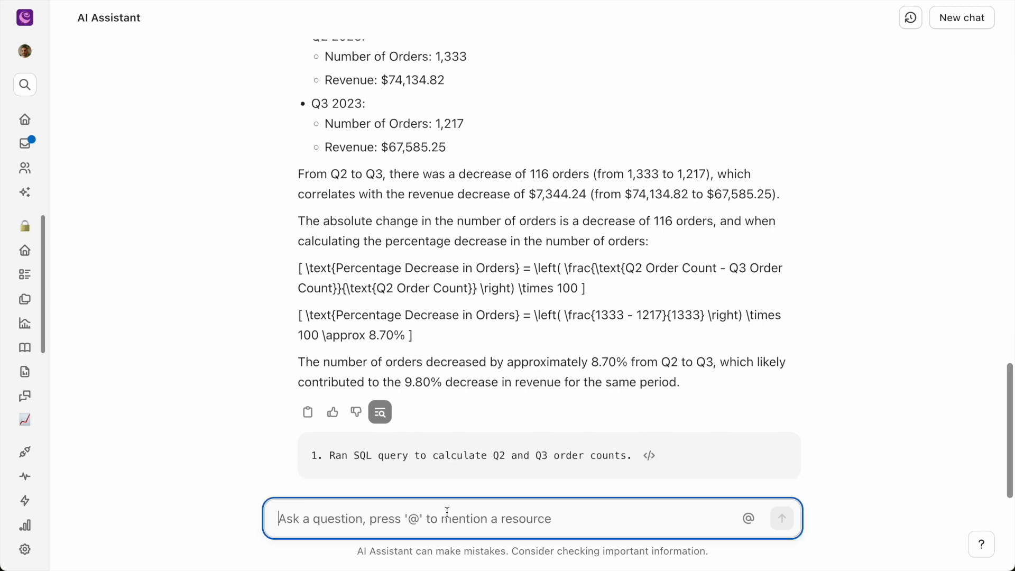
# Ask which products and categories were ordered most over the last two periods.
pyautogui.write('Which products were ordered most often ove')
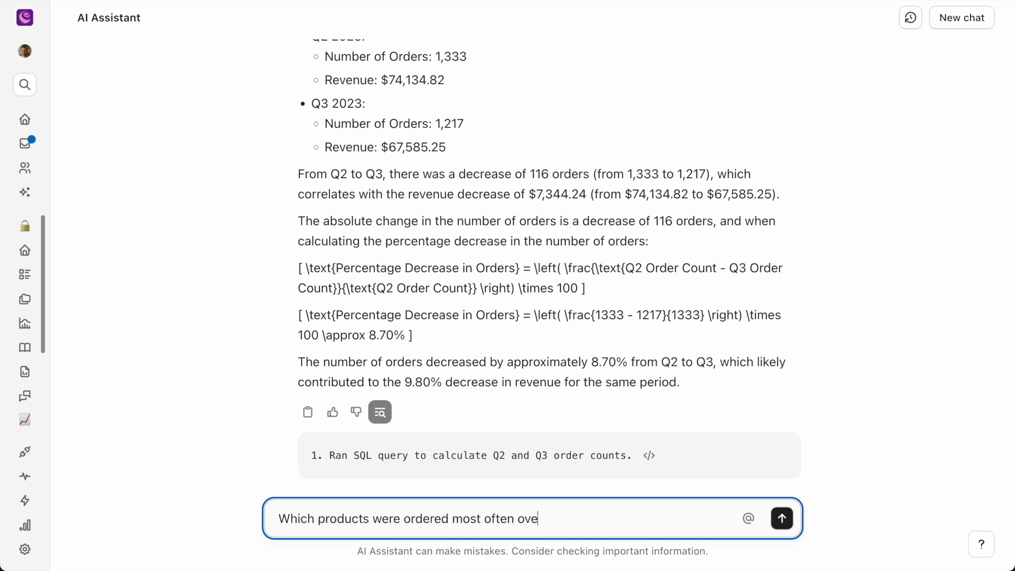
pyautogui.write('r the last two periods? And which product categories')
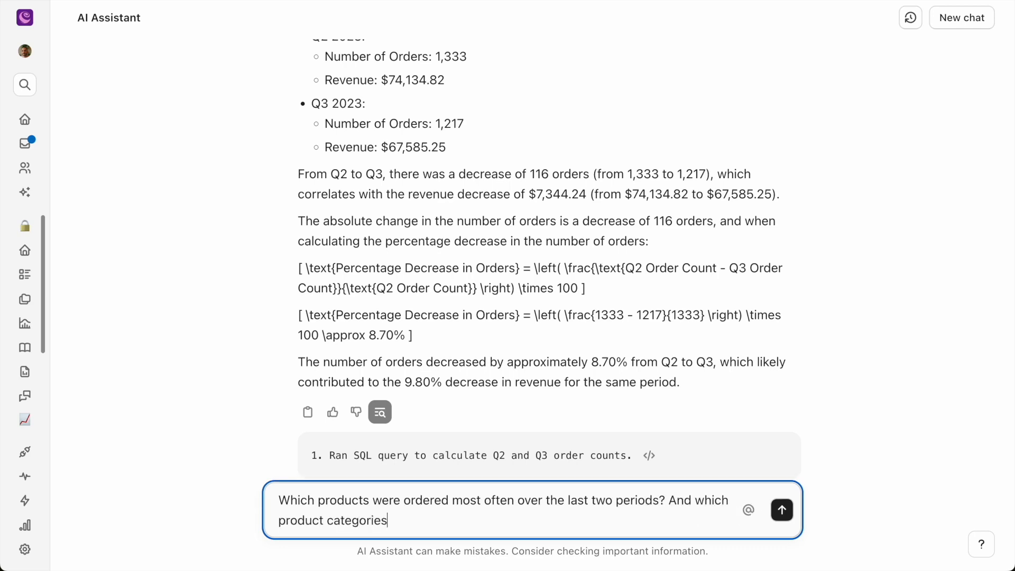
pyautogui.click(781, 509)
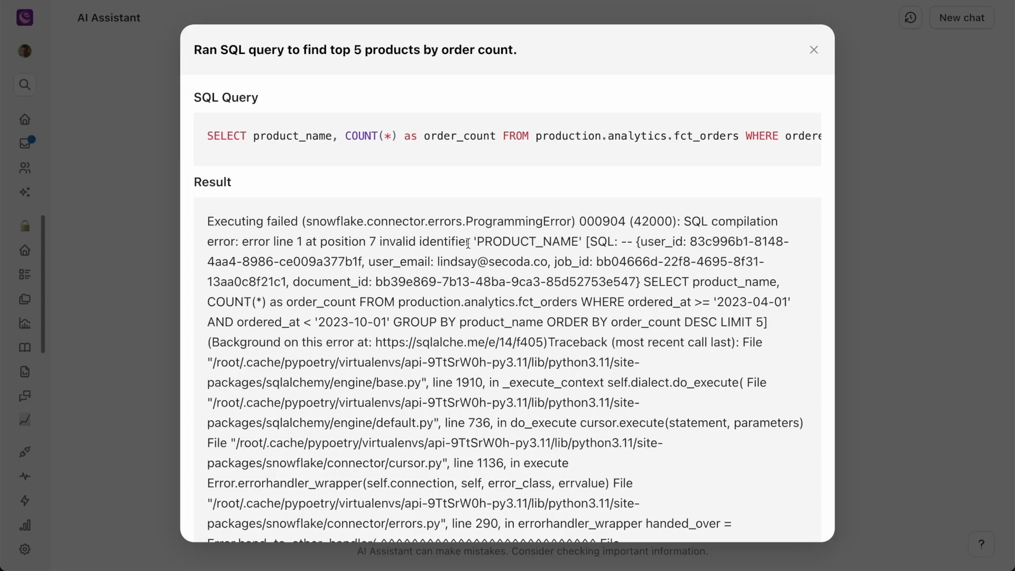
# Open and close the failed query, category order count and top product order count steps.
pyautogui.doubleClick(527, 241)
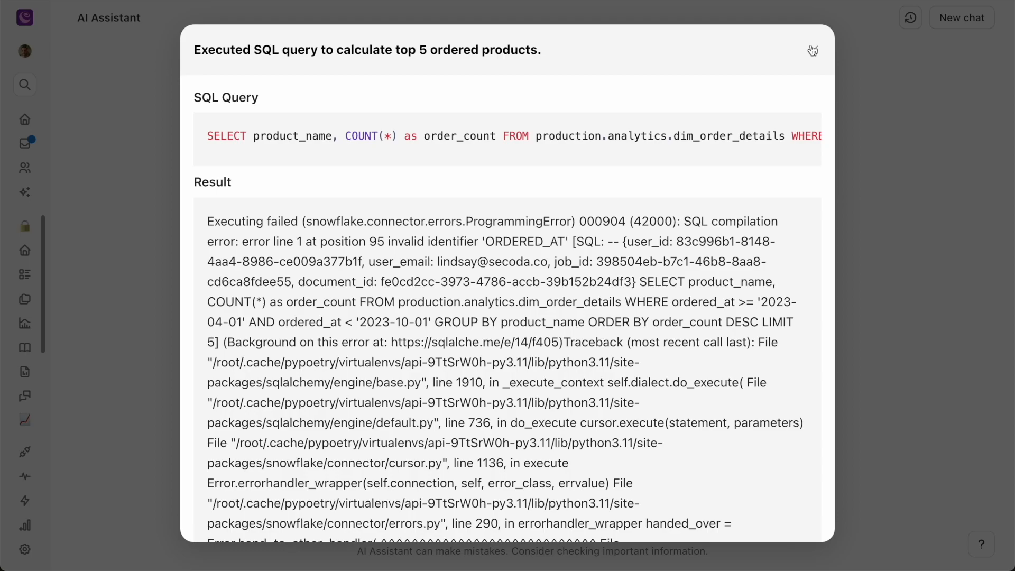
pyautogui.click(812, 51)
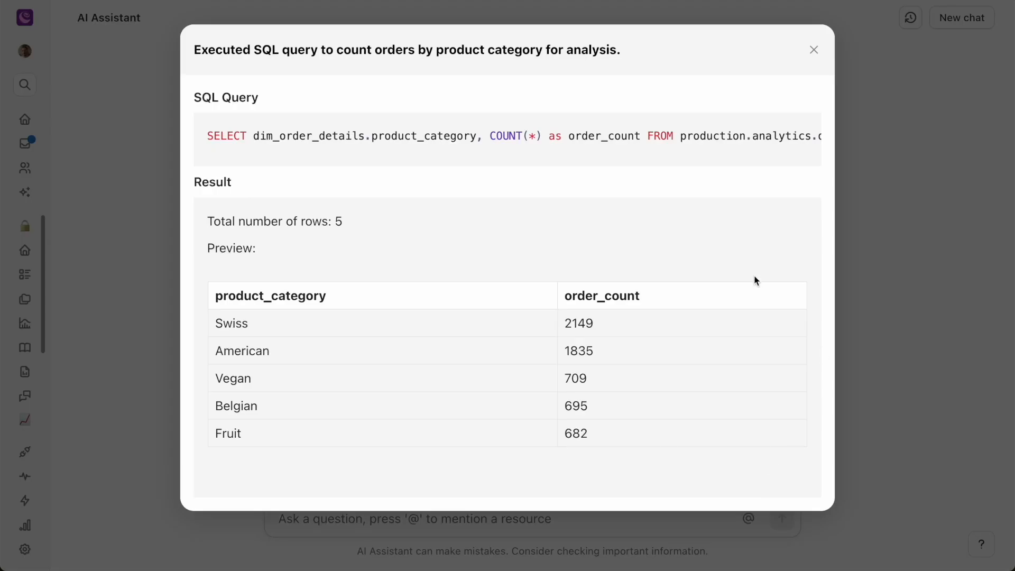
pyautogui.moveTo(798, 128)
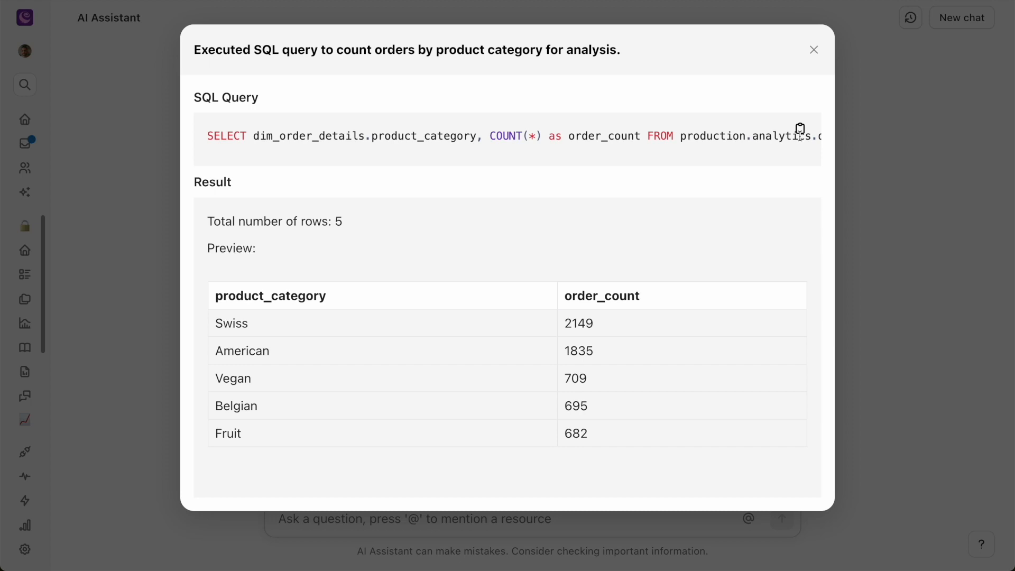
pyautogui.click(813, 50)
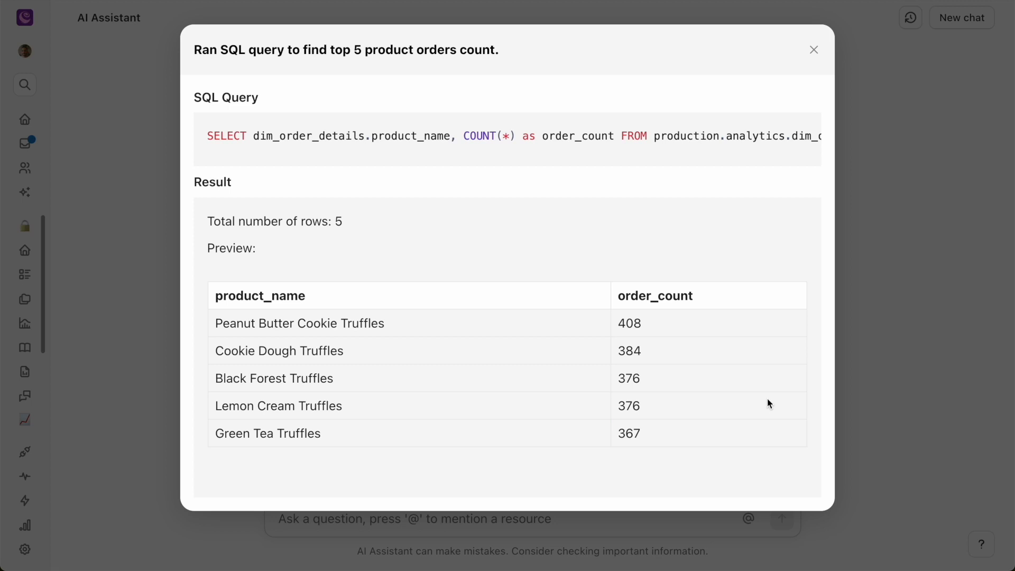
pyautogui.click(814, 49)
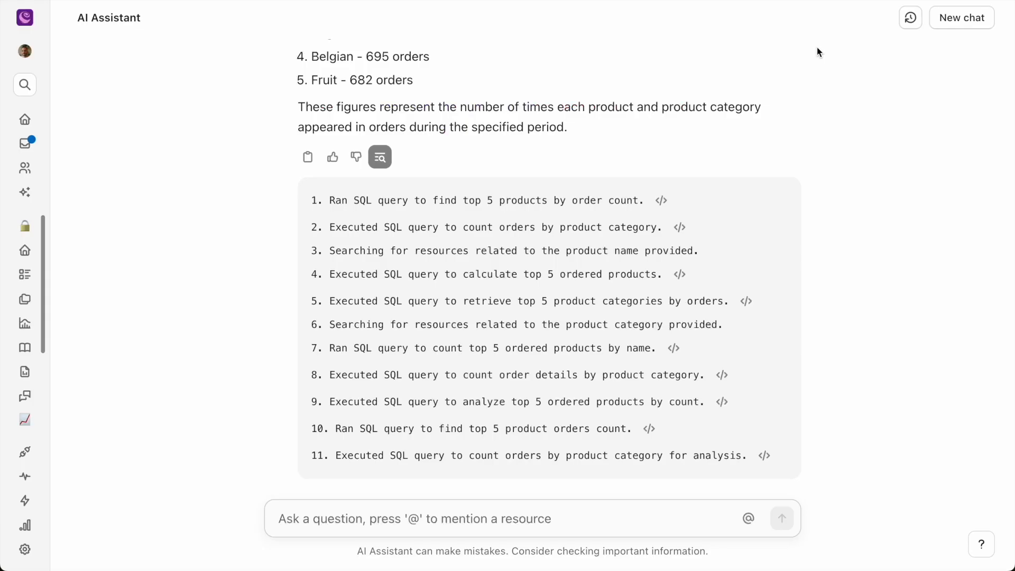